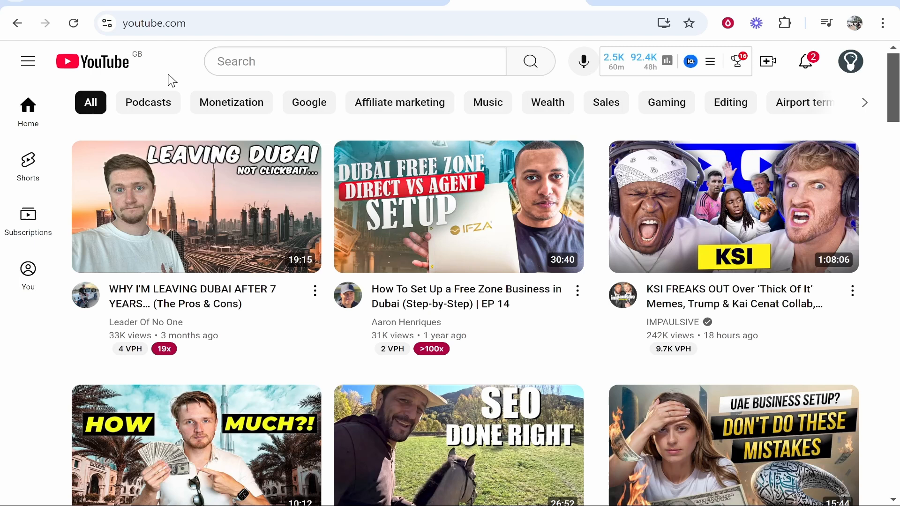
Step: Open the account menu from the profile avatar on YouTube's home page
click(850, 62)
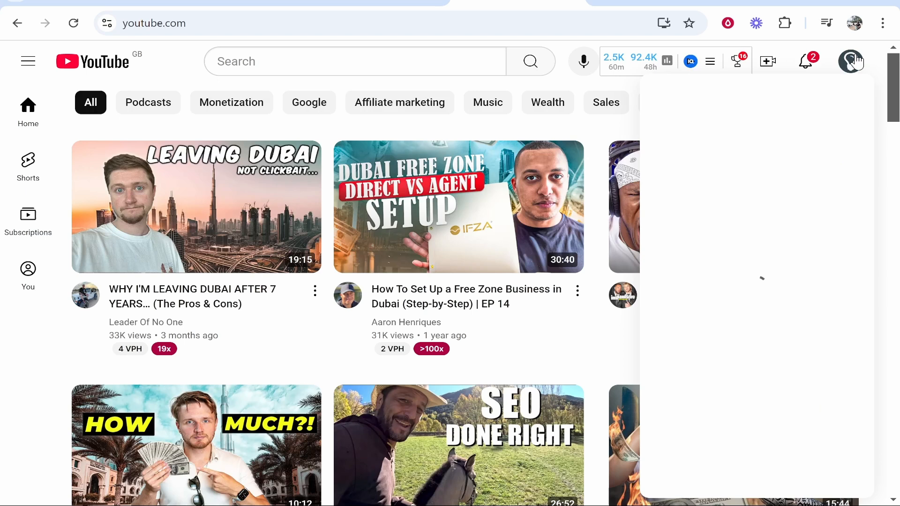
click(851, 62)
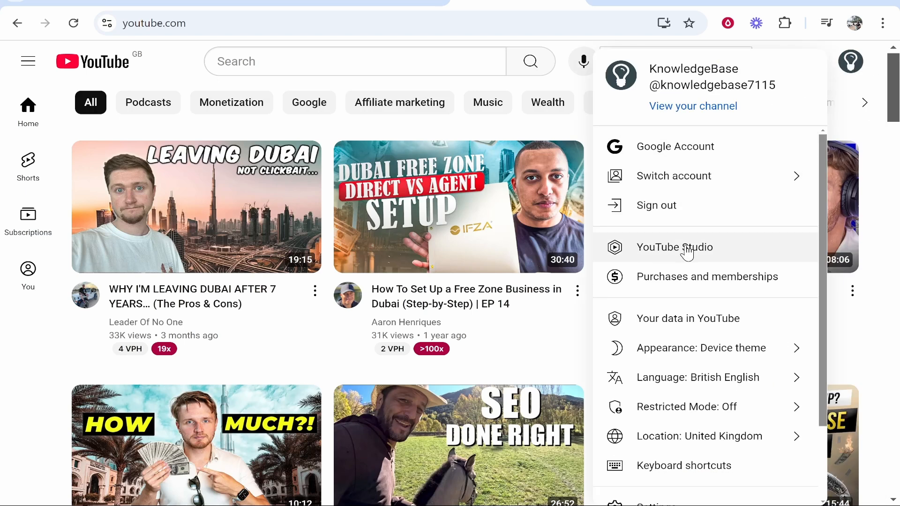
Step: Go to YouTube Studio and land on the Channel analytics overview
click(674, 247)
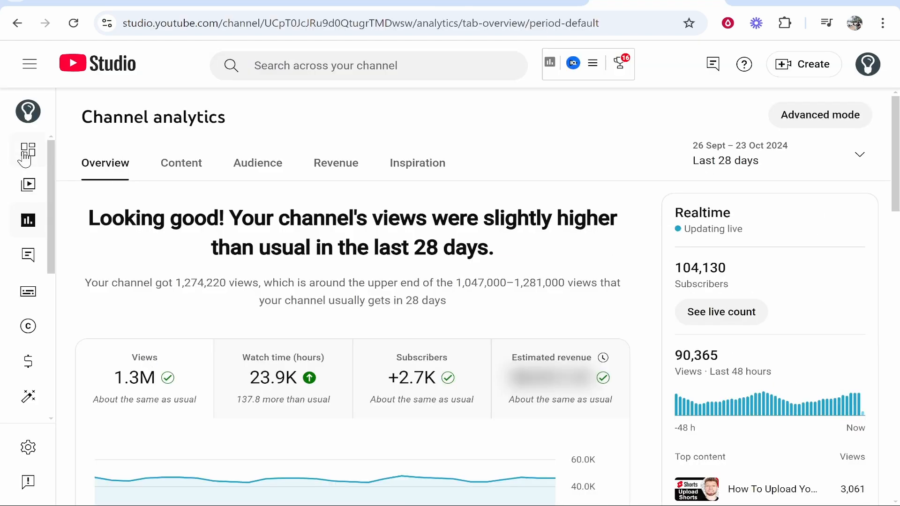
mouse_move(27, 148)
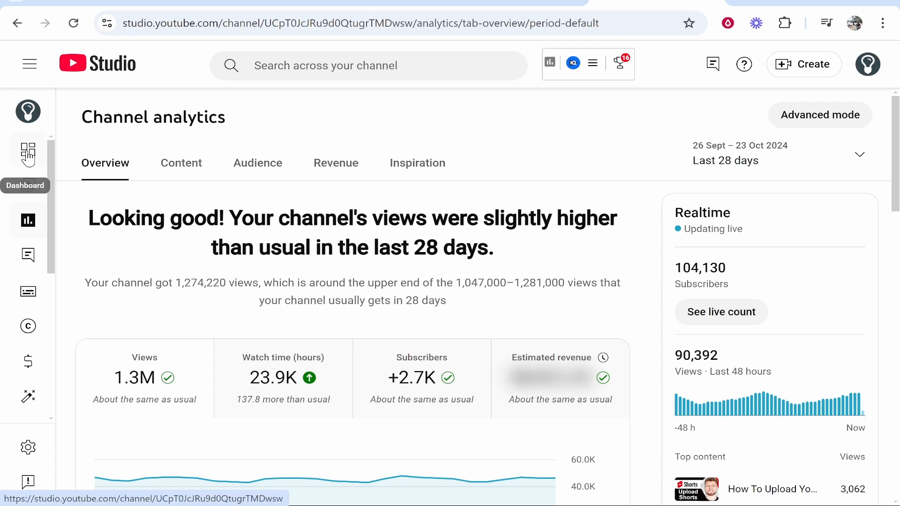
click(29, 63)
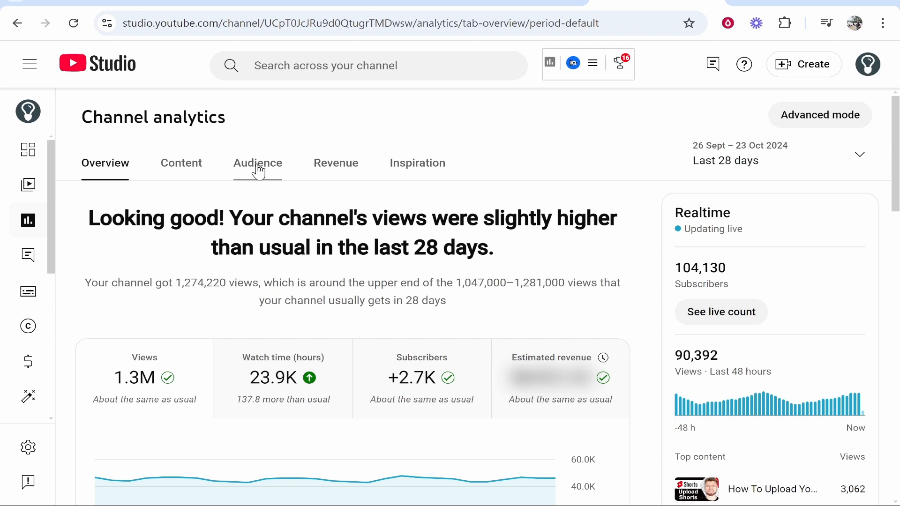
Step: Switch analytics to the Audience report and scroll to the Top geographies card
click(257, 163)
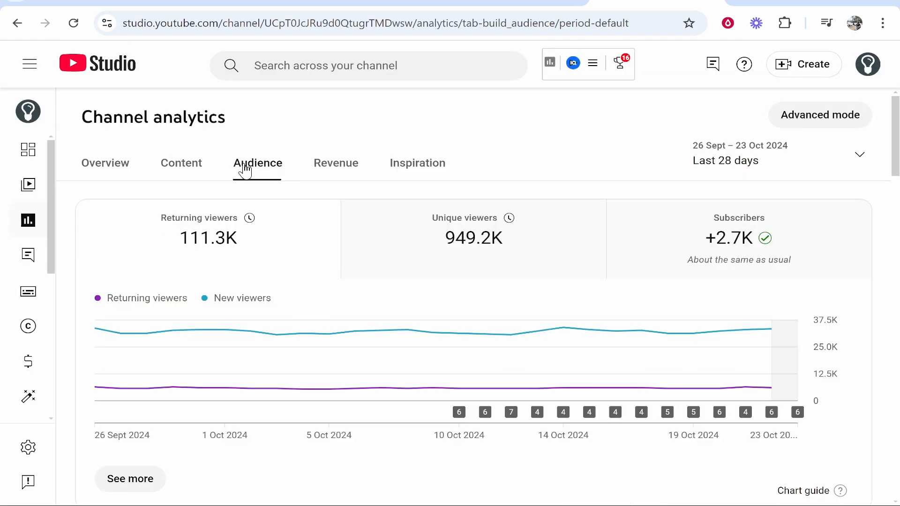
scroll(down, 3)
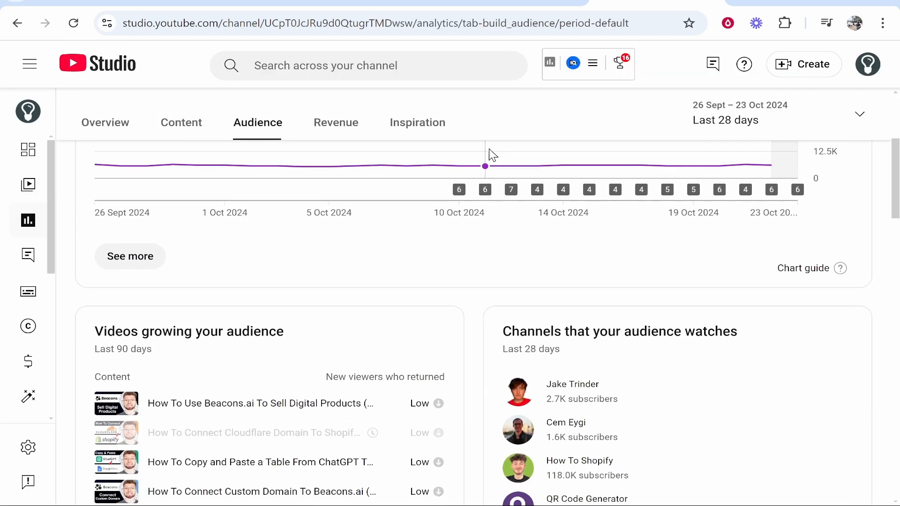
scroll(down, 3)
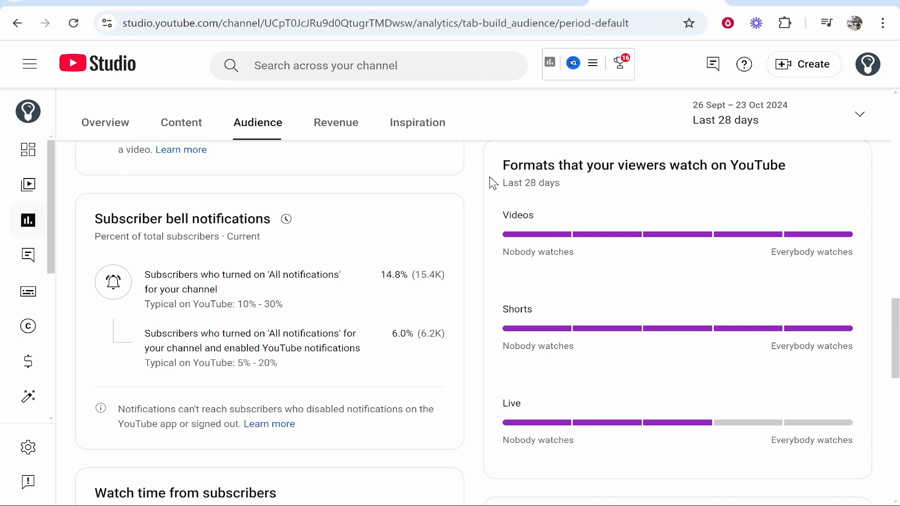
scroll(down, 3)
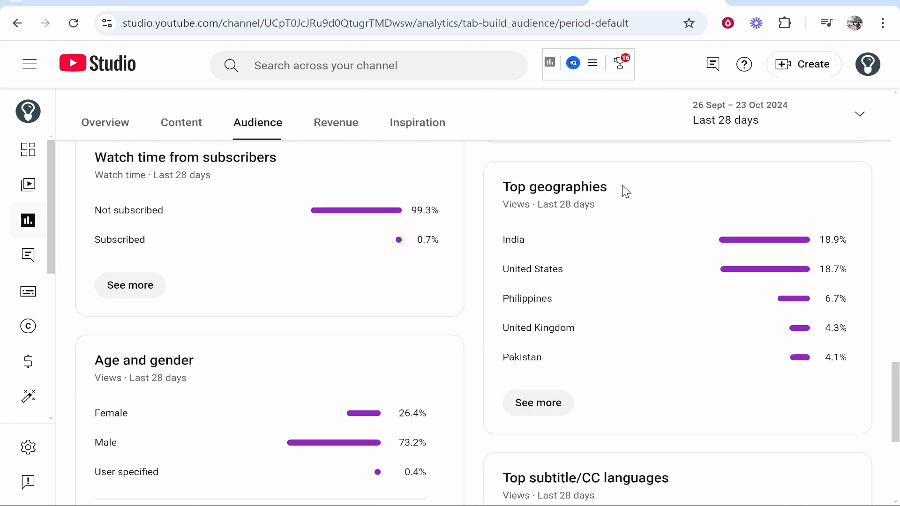
mouse_move(578, 420)
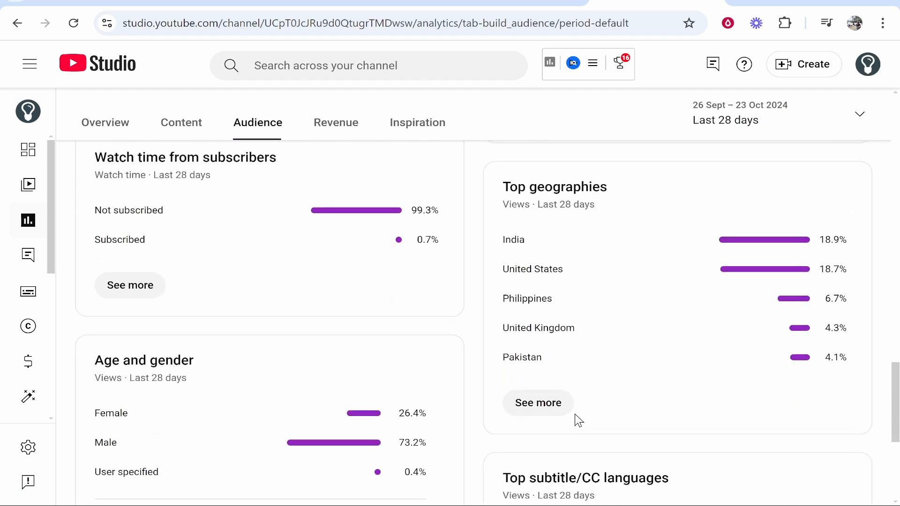
Step: Open the full Geography report and set its date range to Lifetime
click(537, 402)
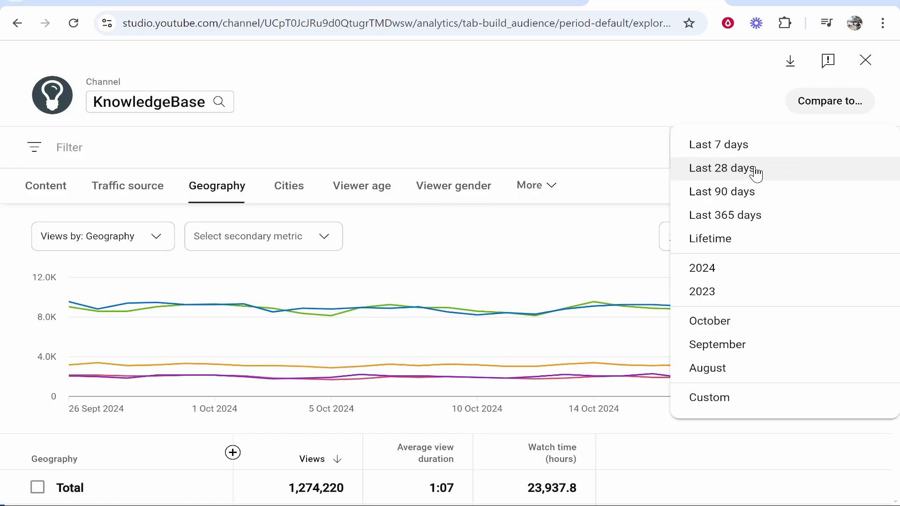
click(709, 239)
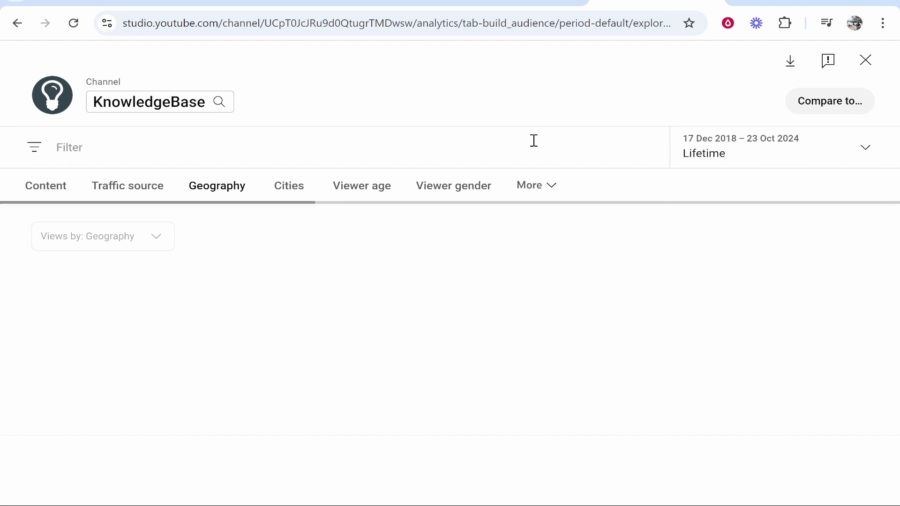
mouse_move(566, 305)
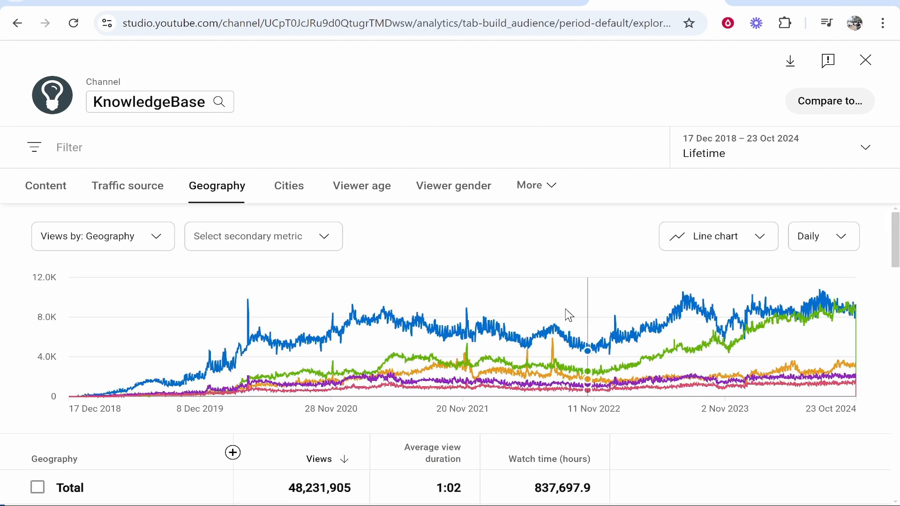
Step: Scroll to the geography table and open the metrics picker beside the Geography column
scroll(down, 3)
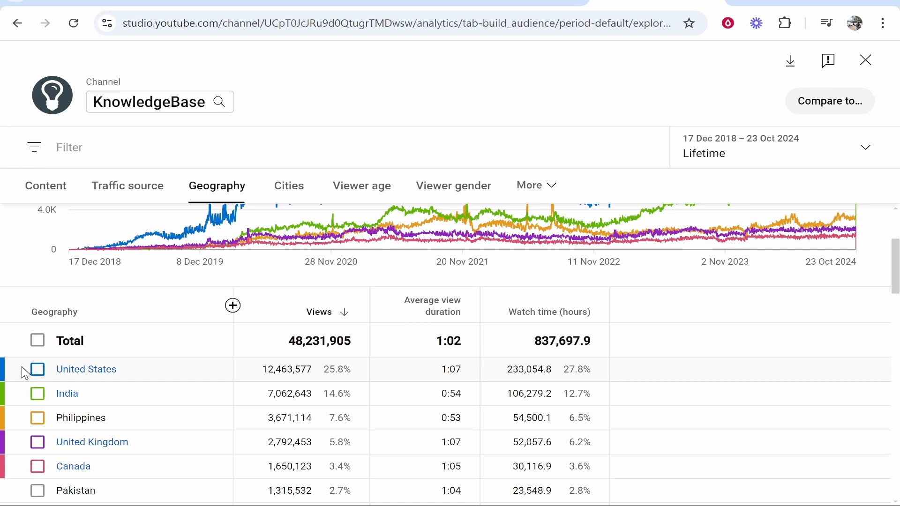
scroll(down, 3)
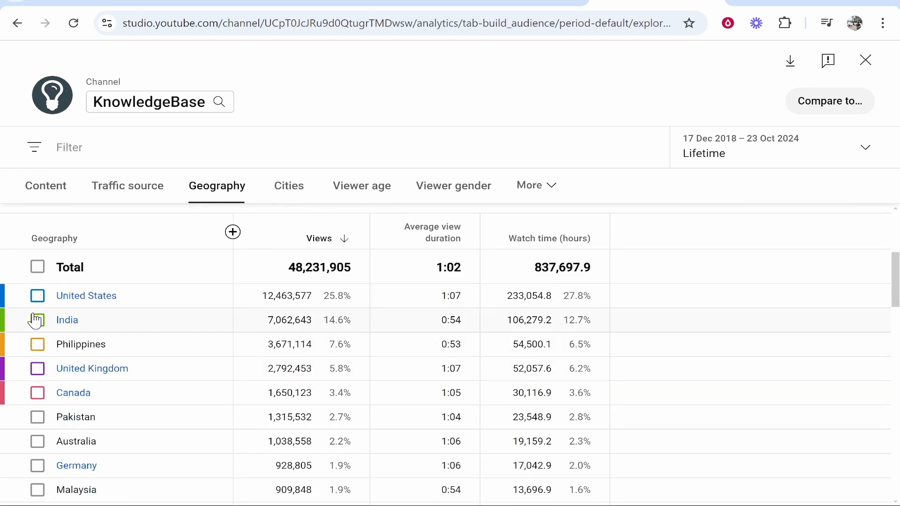
click(37, 319)
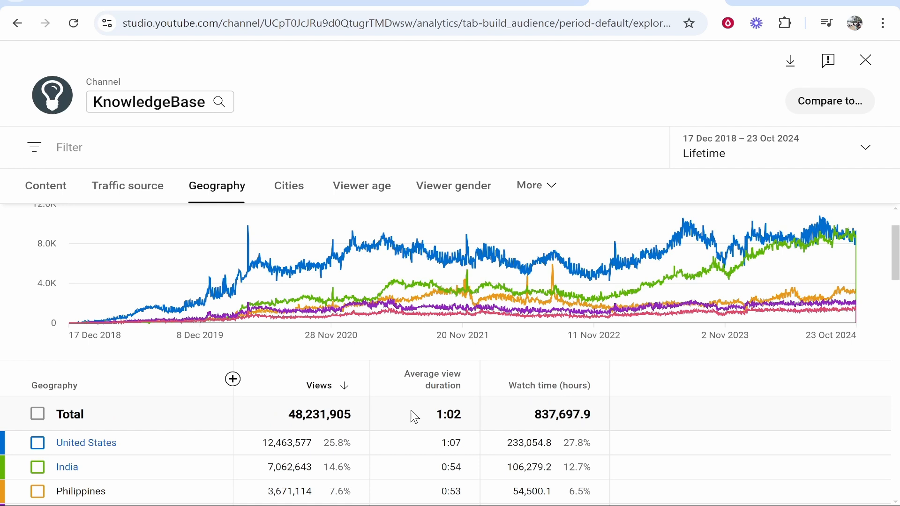
mouse_move(232, 379)
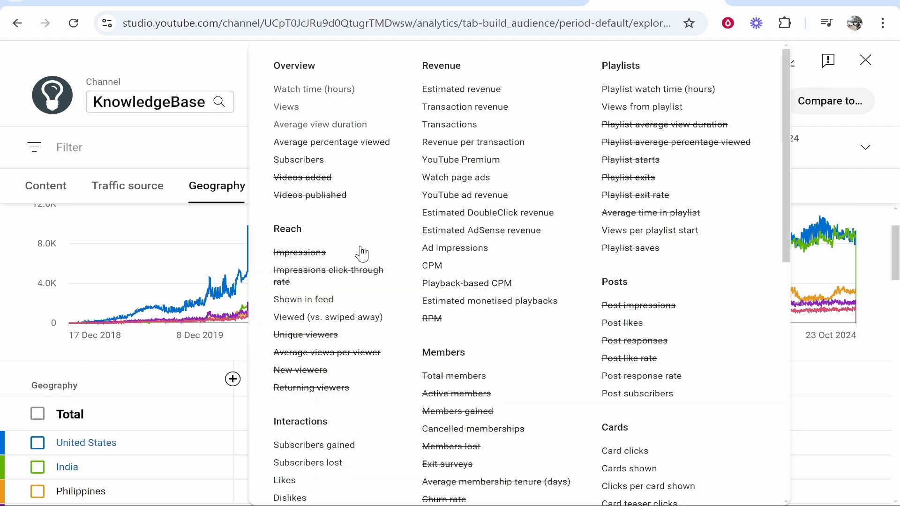
Step: Add a CPM column, showing $20.05 for the United States and $1.67 for India
click(431, 265)
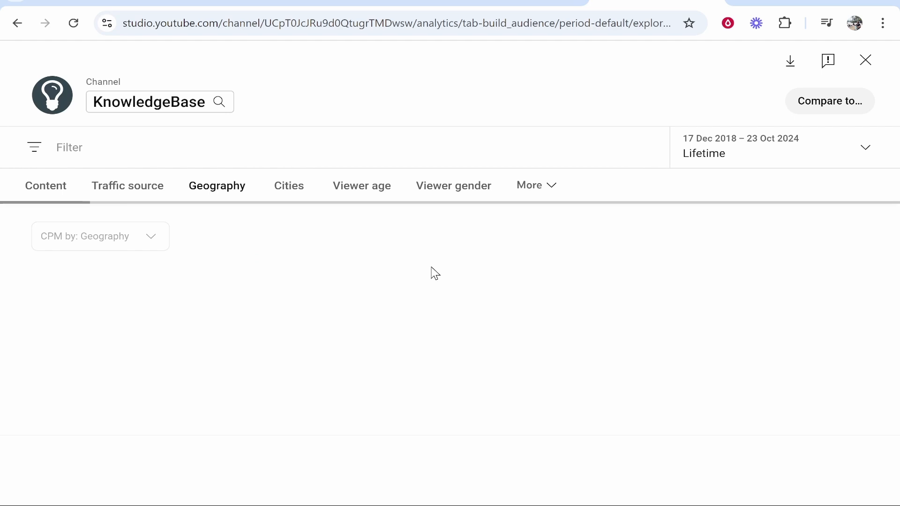
mouse_move(424, 334)
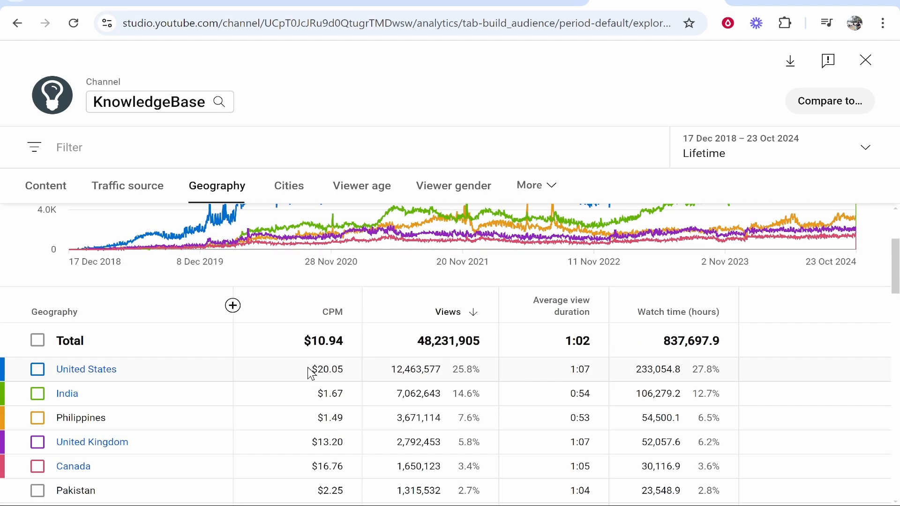
mouse_move(299, 396)
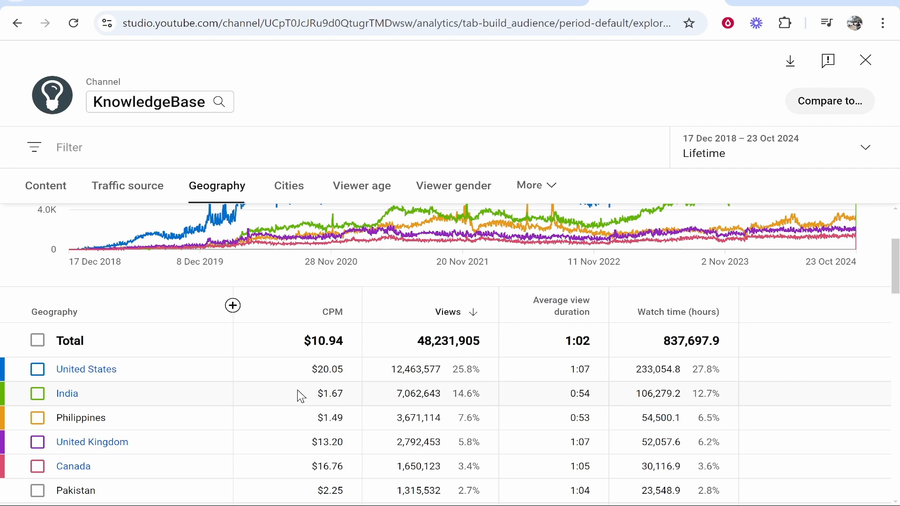
double_click(329, 393)
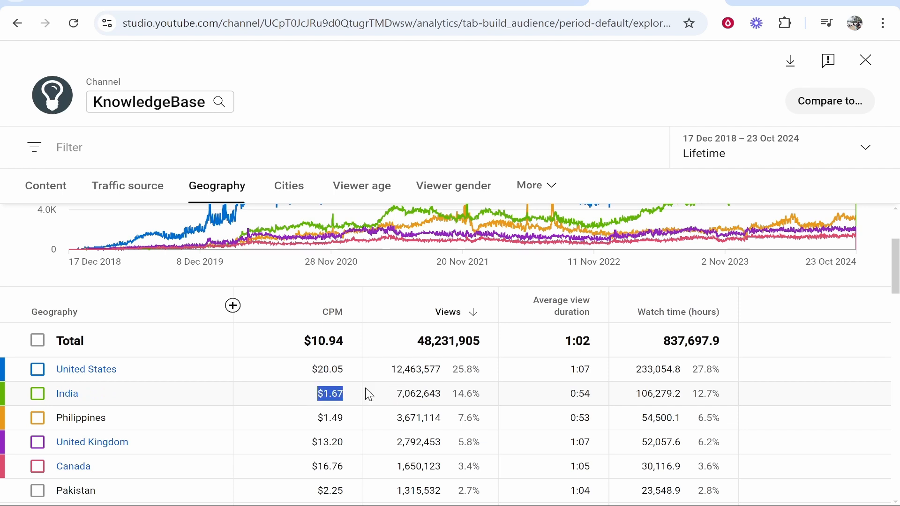